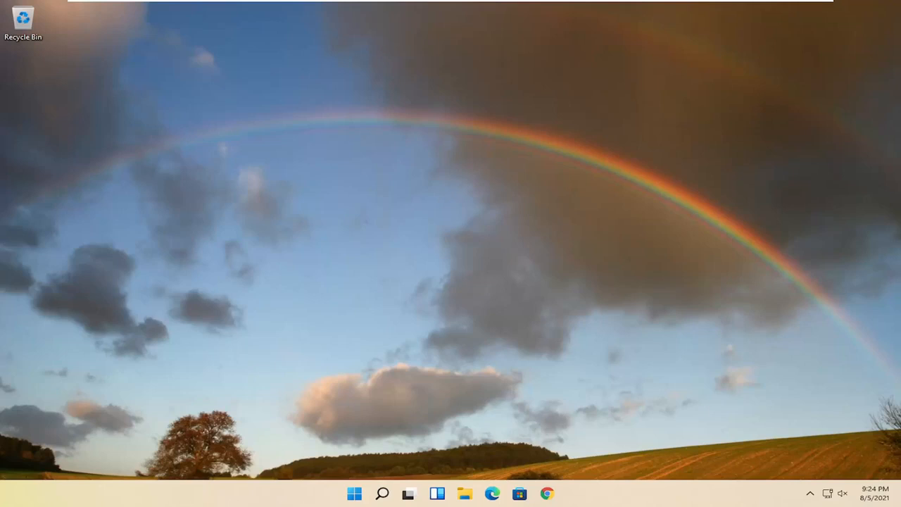
- Search 'dev' in Windows Search and launch Device Manager from the results
click(382, 493)
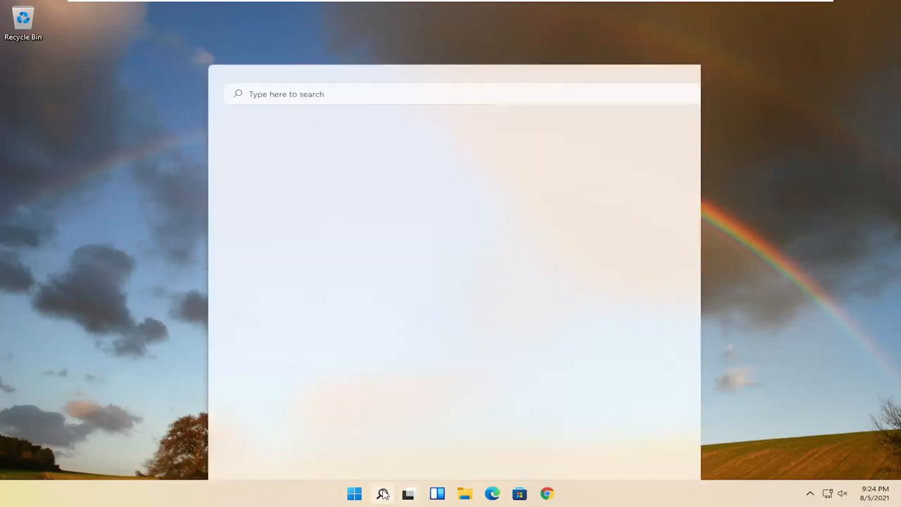
text(device manager)
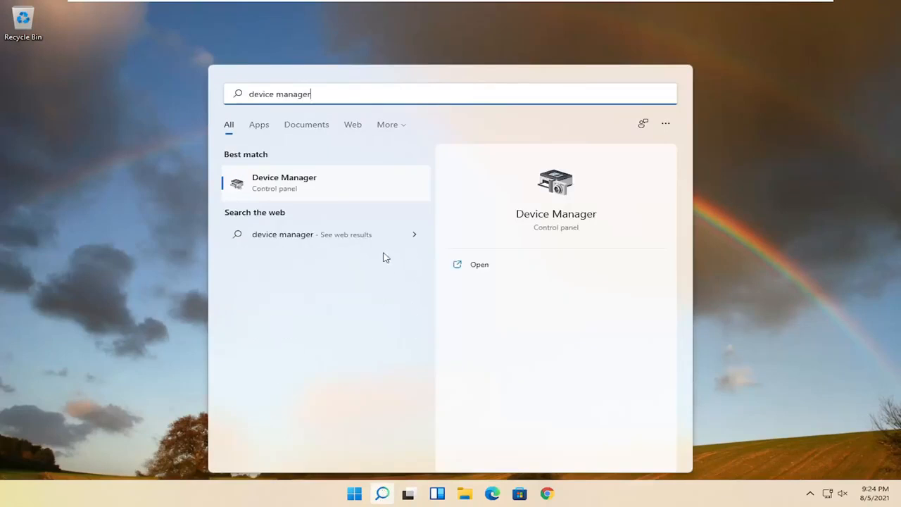
mouse_move(276, 187)
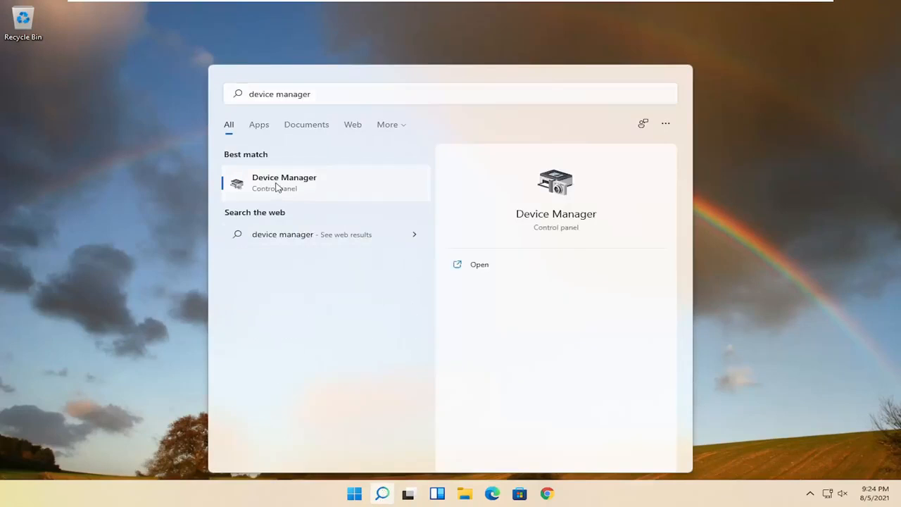
click(283, 182)
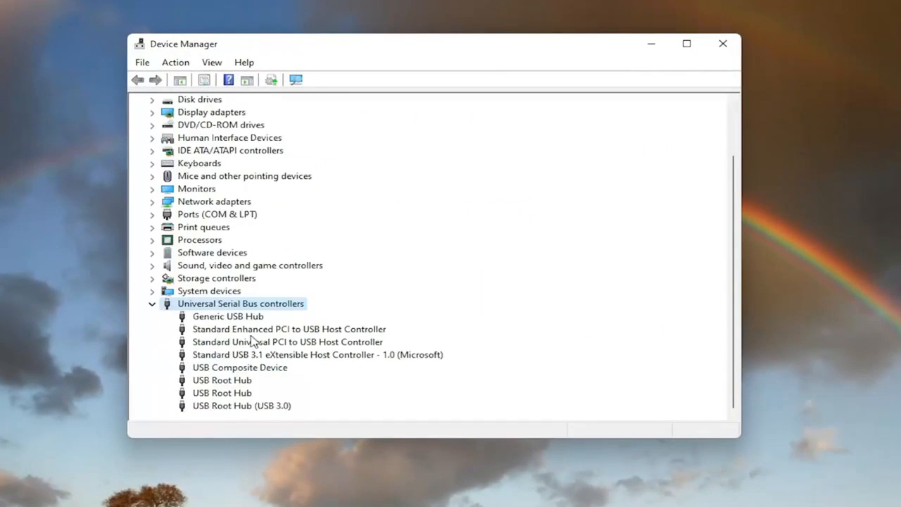
mouse_move(271, 390)
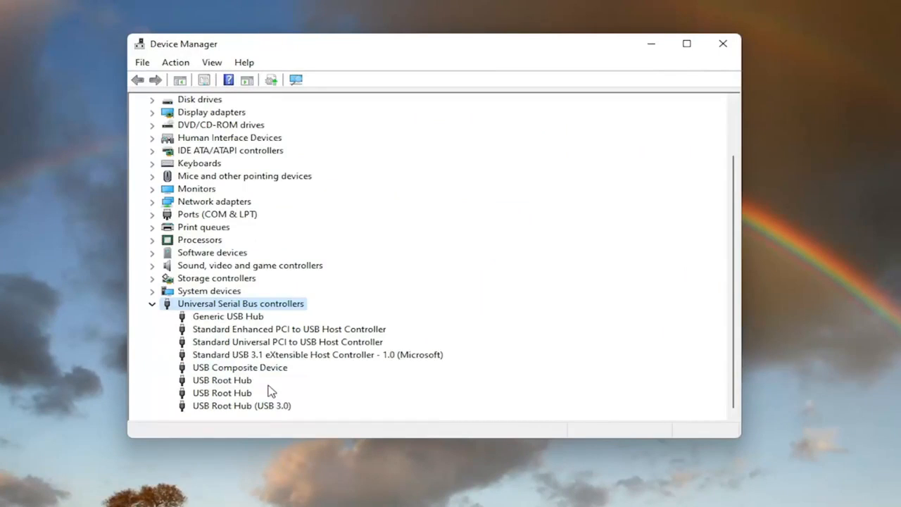
mouse_move(270, 389)
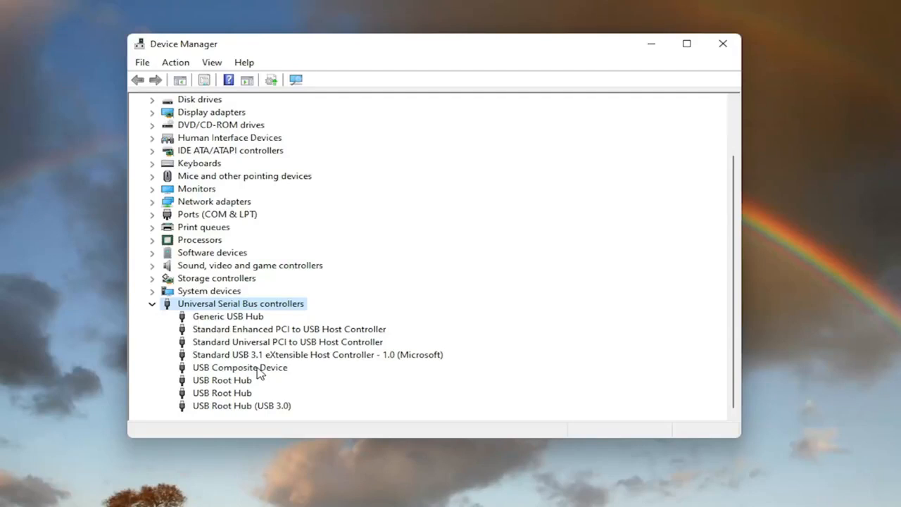
mouse_move(227, 371)
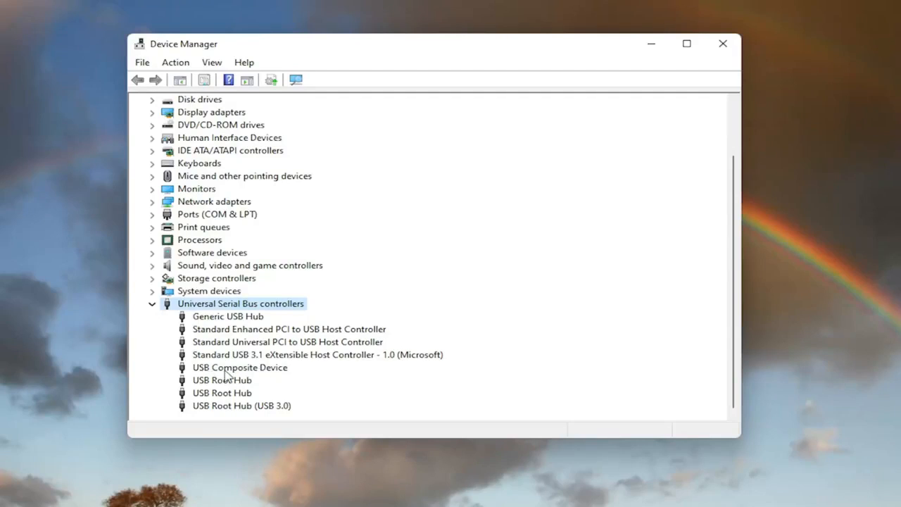
- Auto-search USB Composite Device drivers, confirm the best is installed, and view its properties
right_click(239, 366)
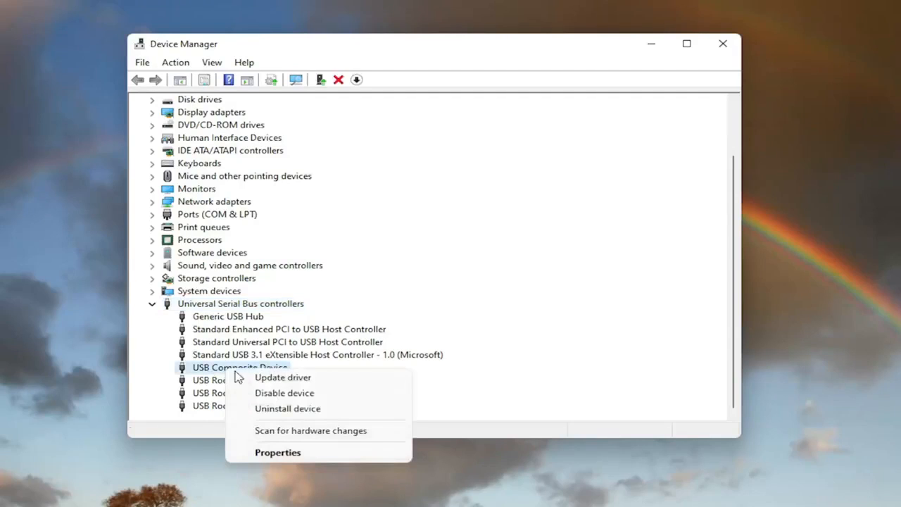
click(282, 376)
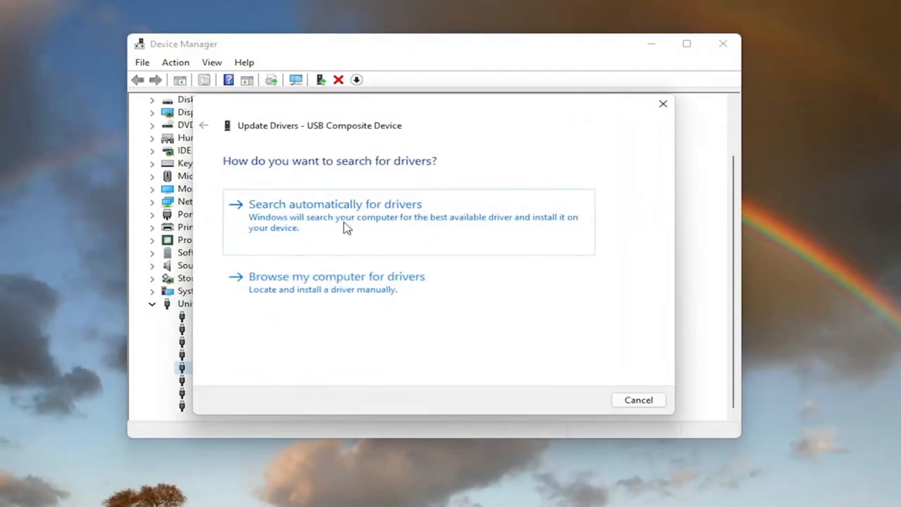
click(334, 203)
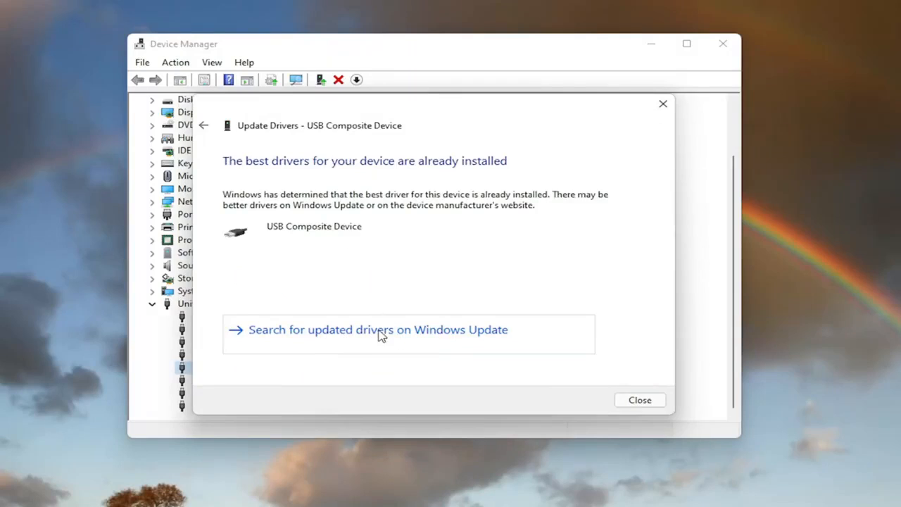
click(378, 329)
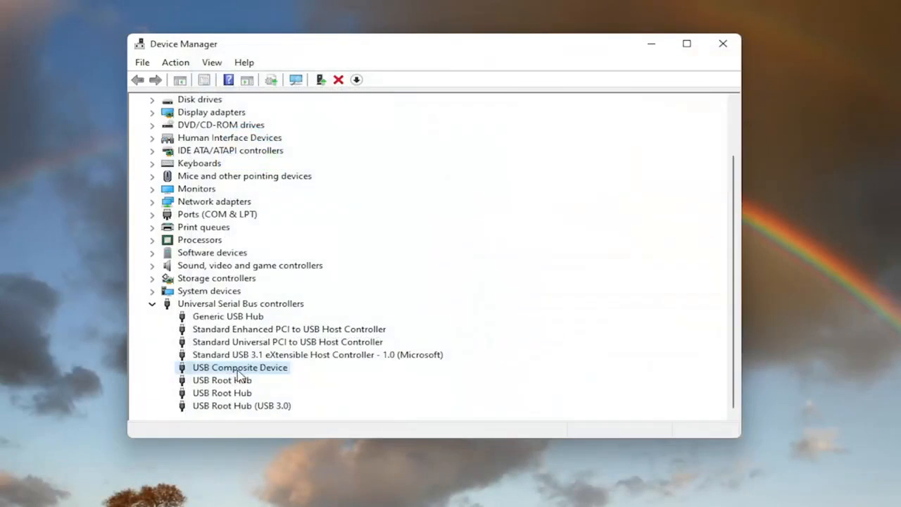
double_click(240, 366)
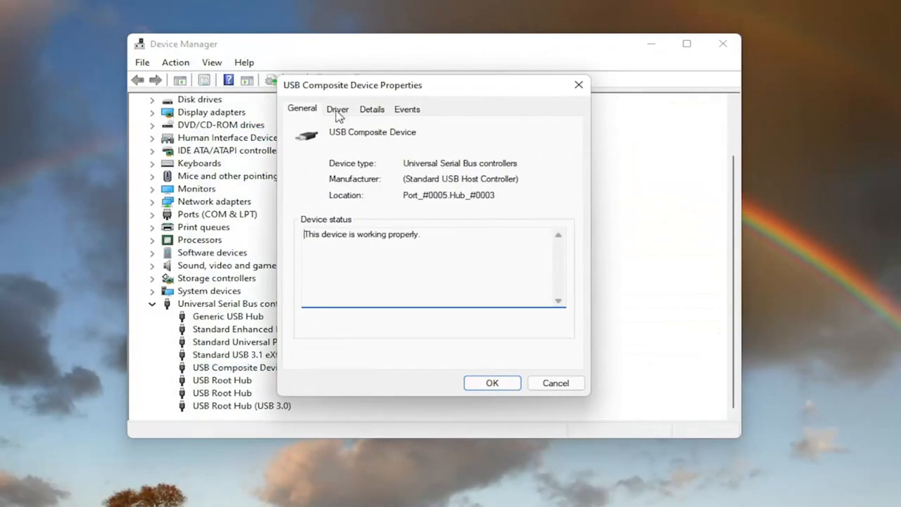
- Reinstall the USB Composite Device driver by picking it from the compatible drivers on this computer
right_click(235, 367)
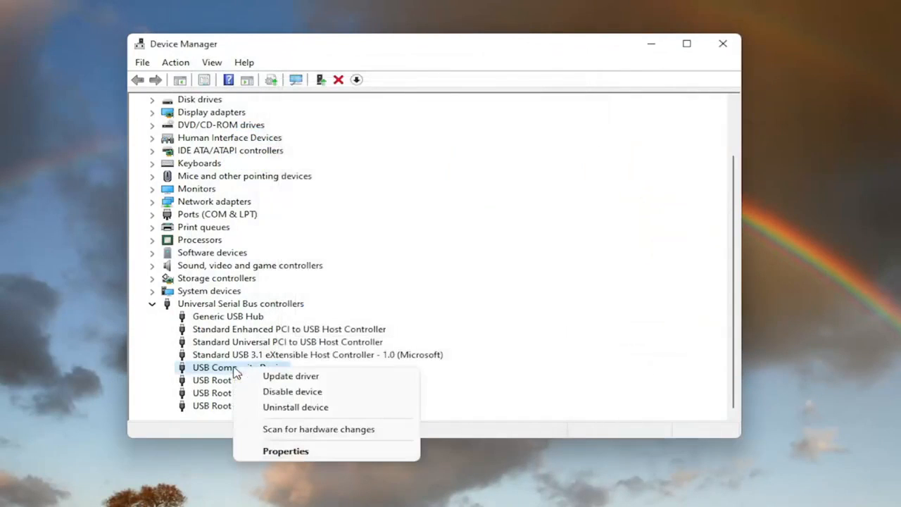
click(290, 375)
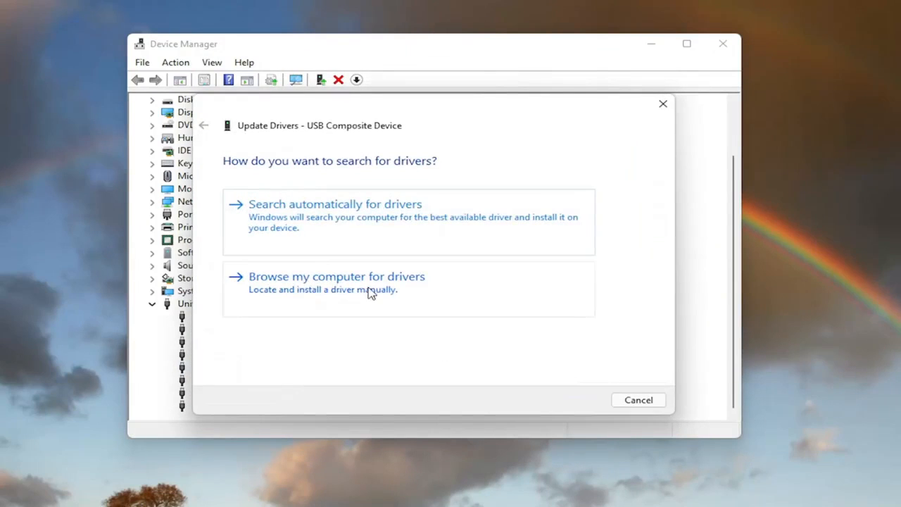
click(335, 276)
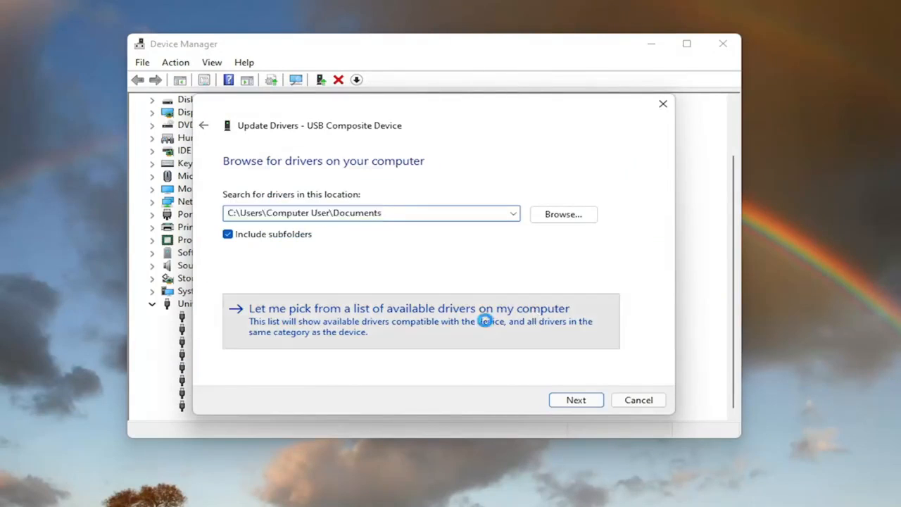
click(408, 308)
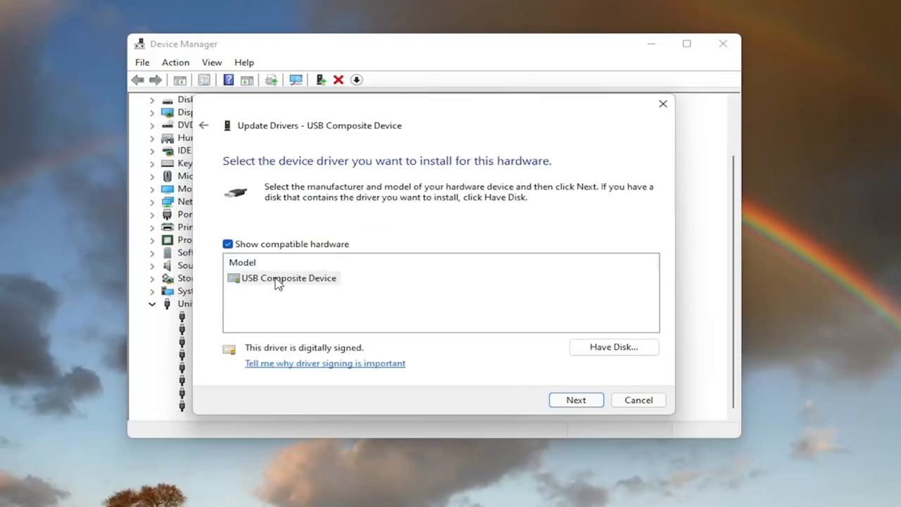
mouse_move(287, 278)
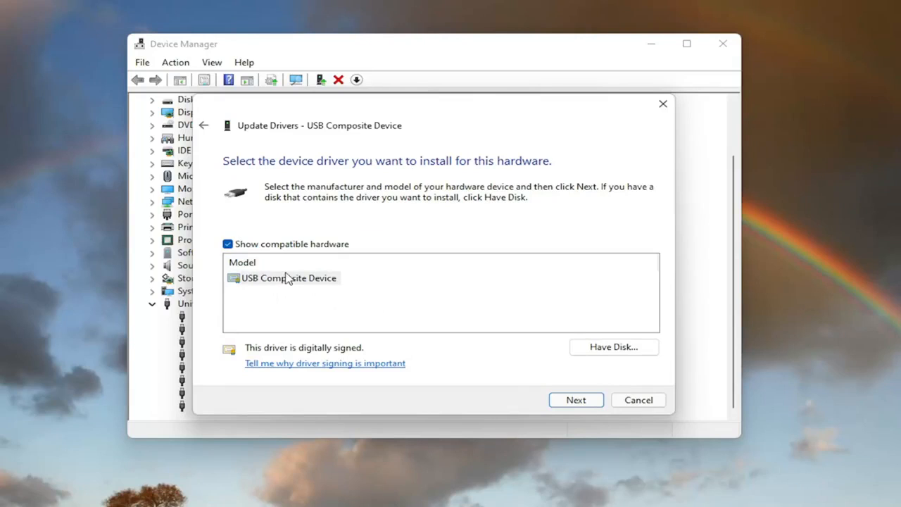
click(575, 400)
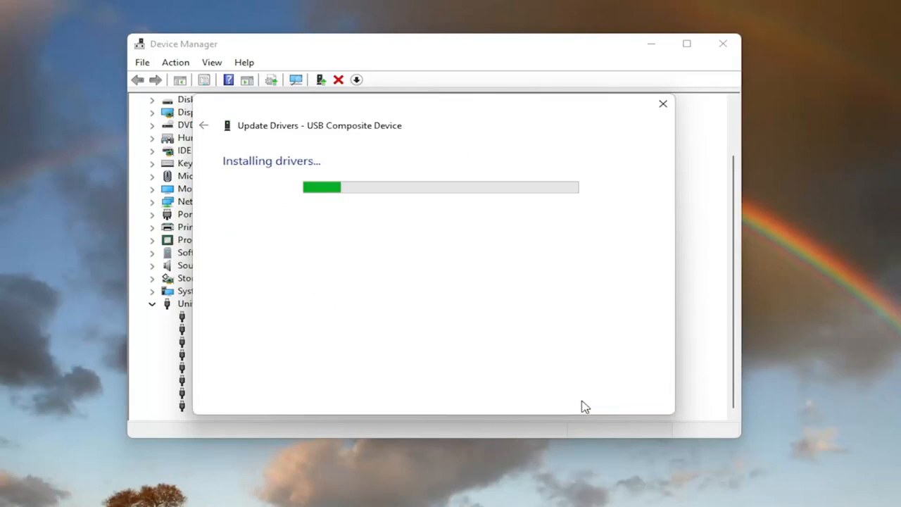
mouse_move(385, 498)
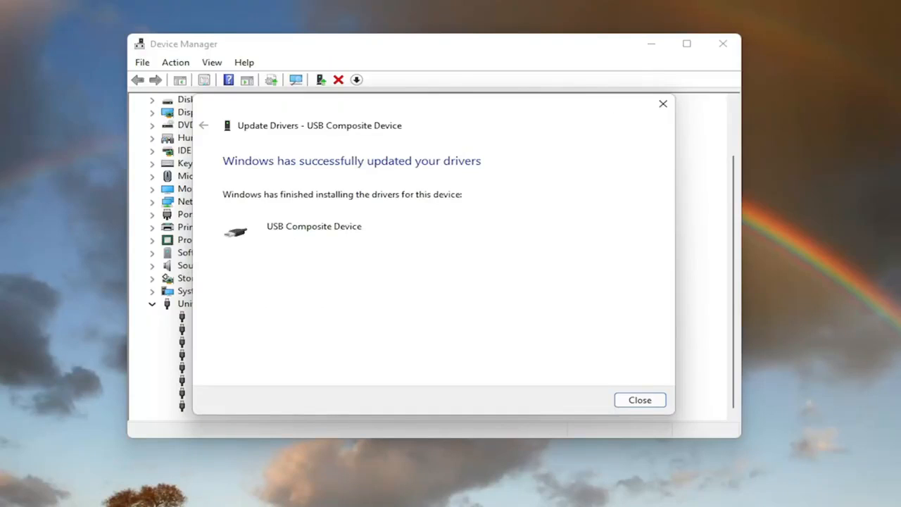
click(639, 399)
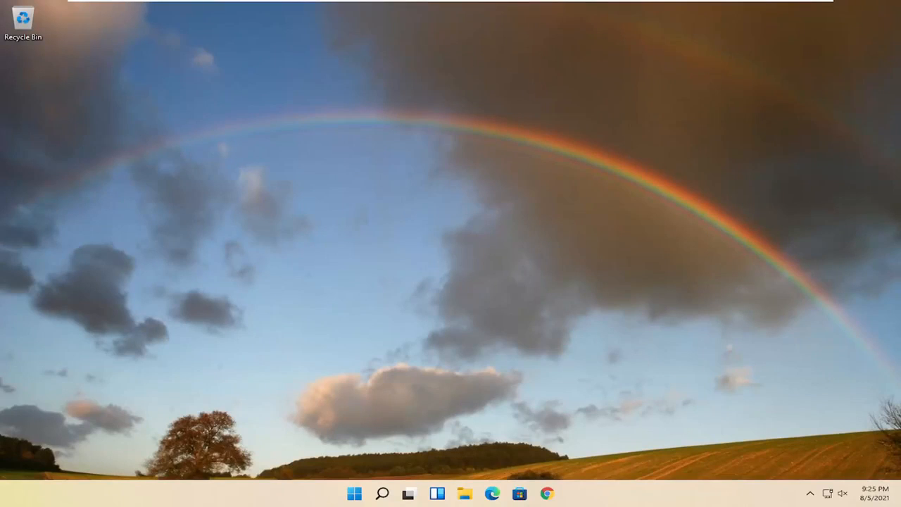
mouse_move(521, 360)
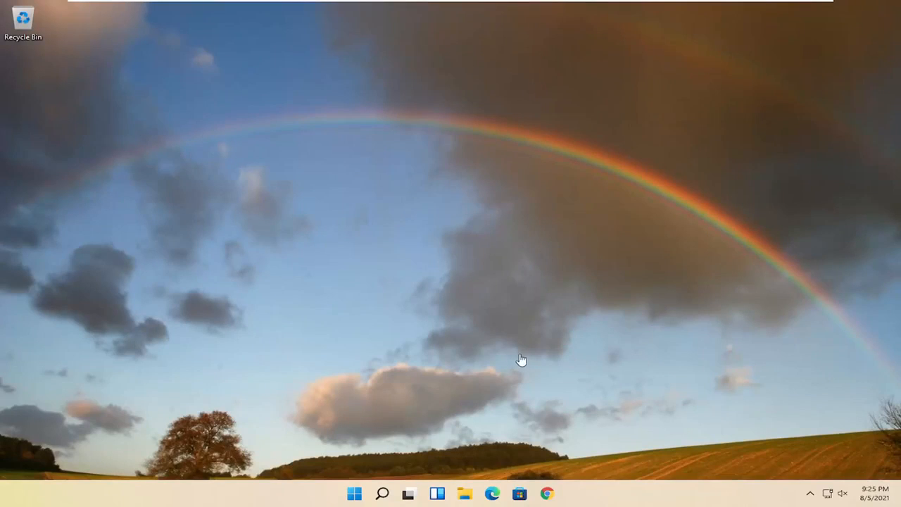
mouse_move(382, 493)
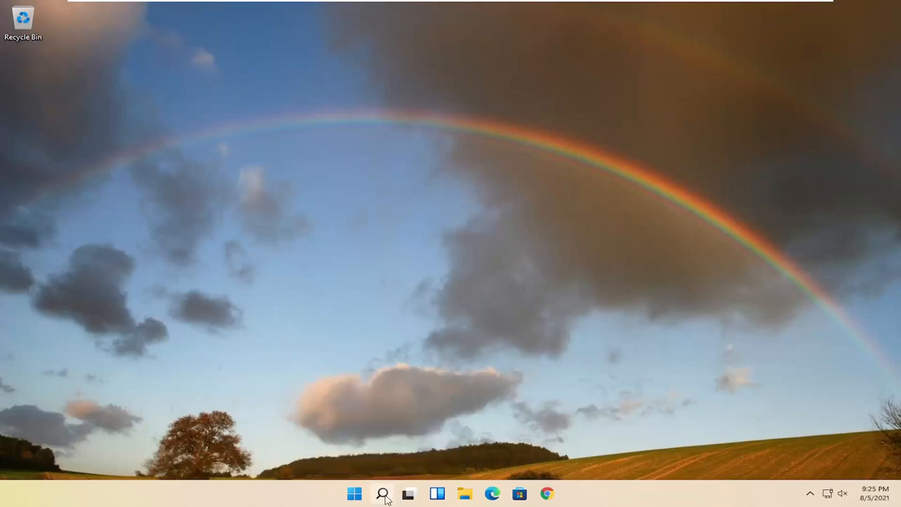
- Search 'cmd' and run Command Prompt as administrator, approving User Account Control
click(382, 492)
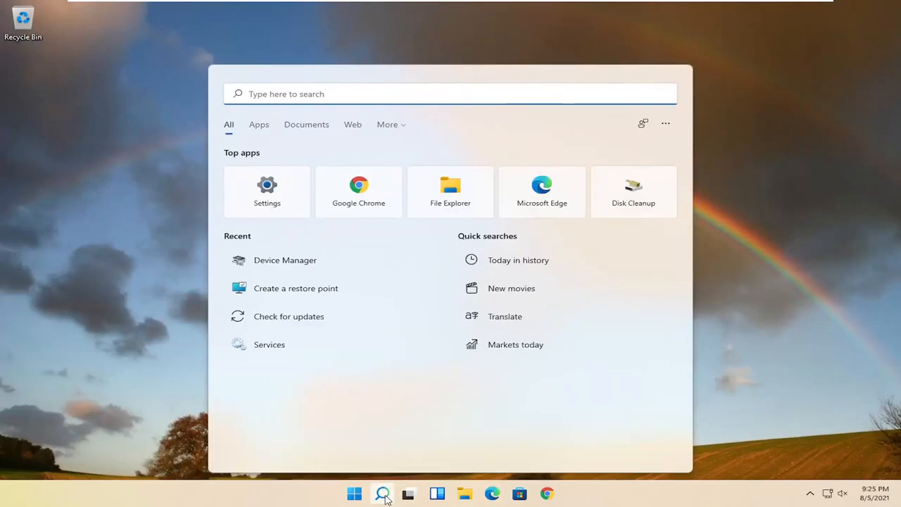
text(cmd)
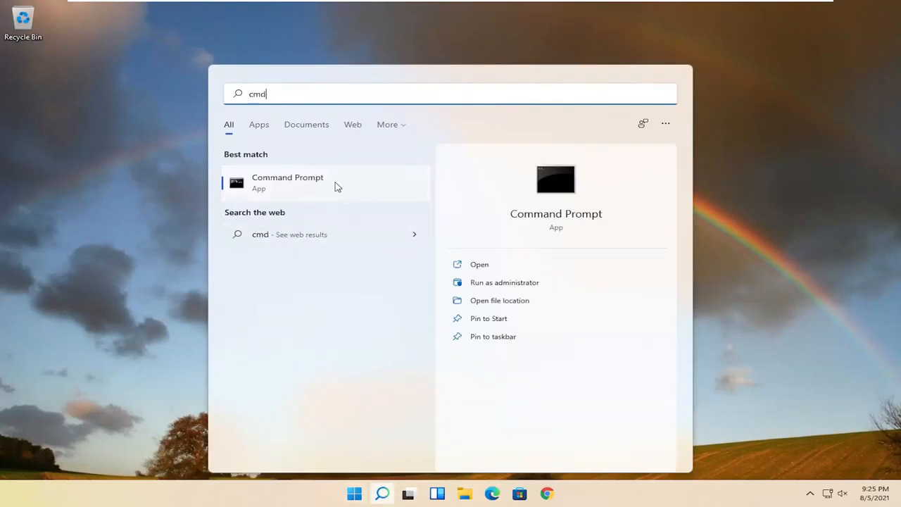
right_click(287, 182)
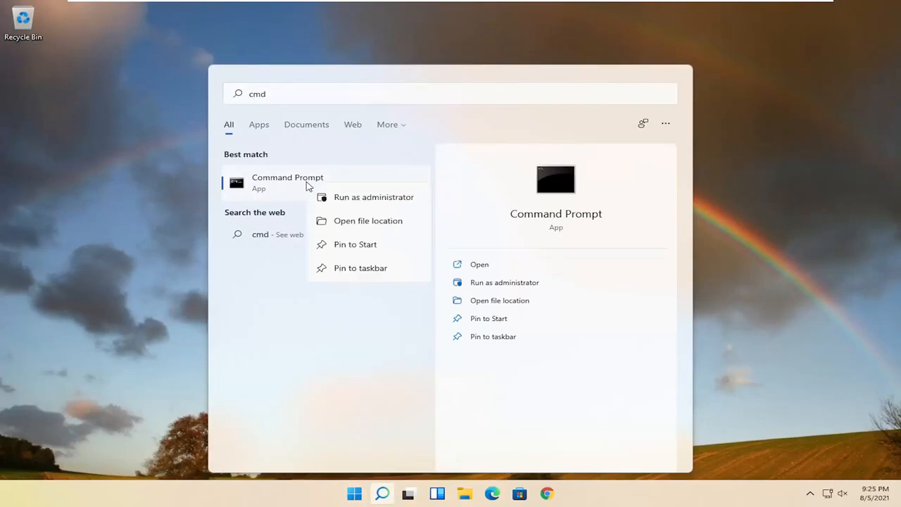
click(374, 196)
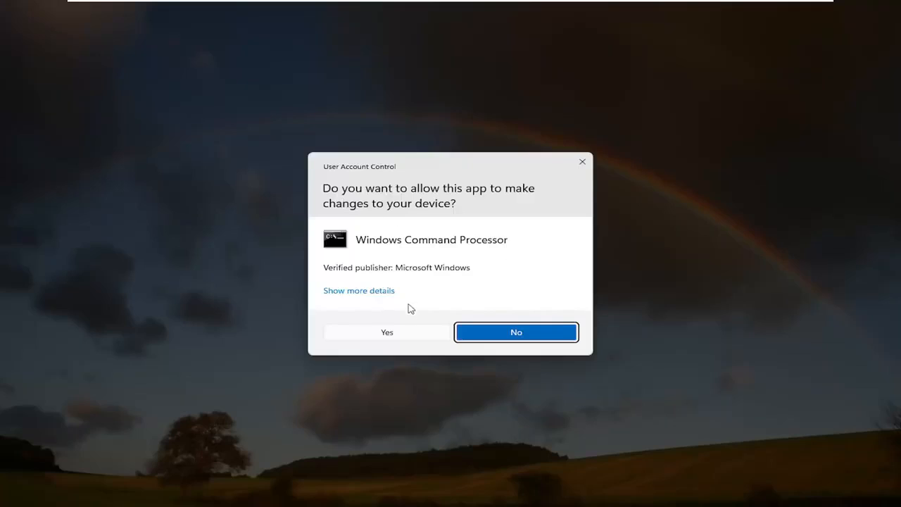
click(386, 331)
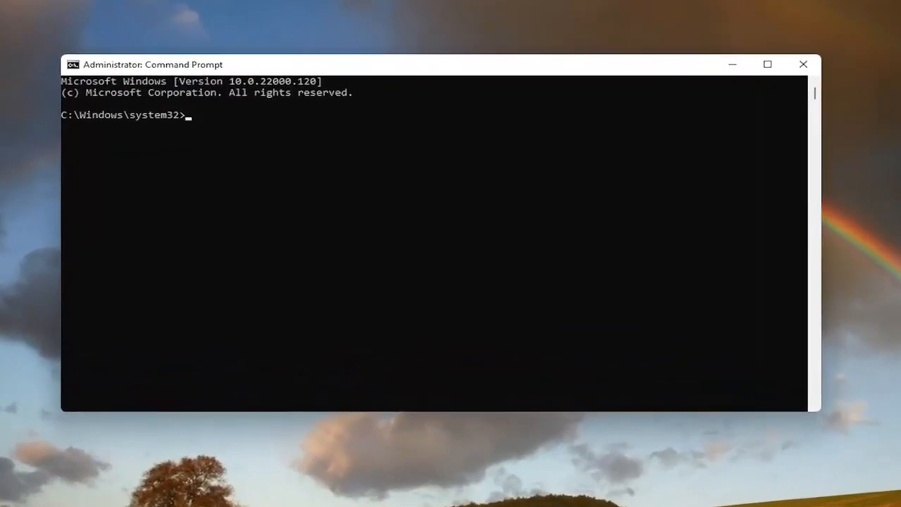
mouse_move(507, 67)
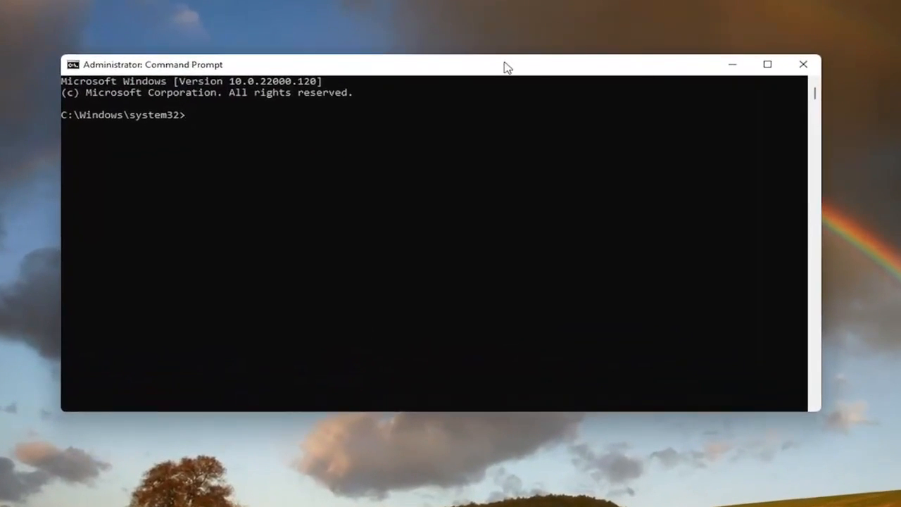
mouse_move(471, 77)
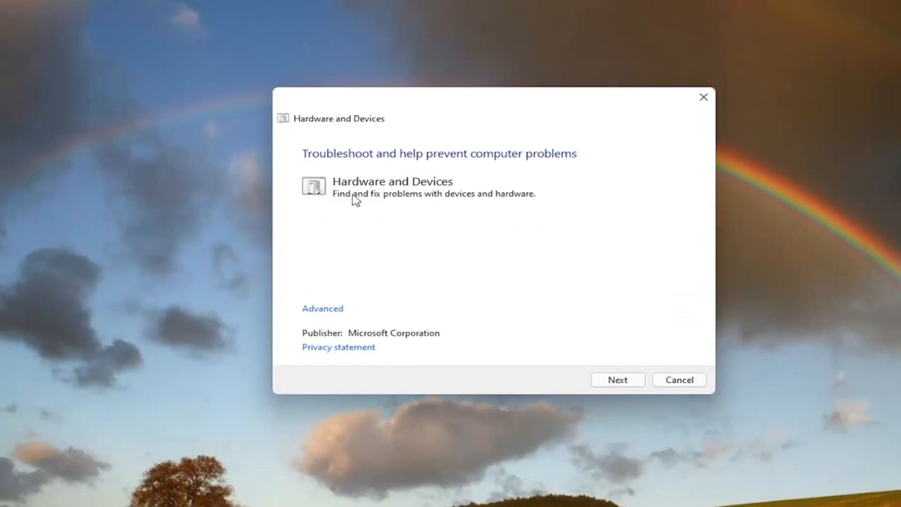
mouse_move(380, 205)
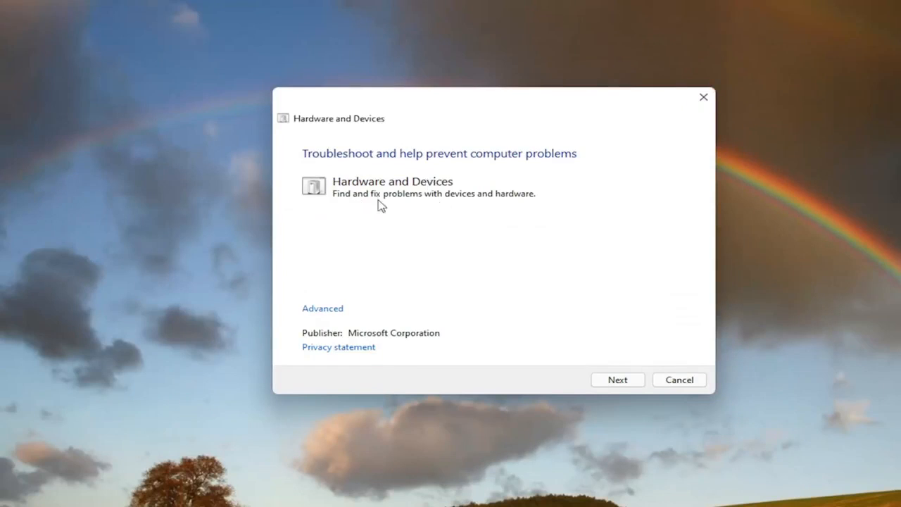
mouse_move(399, 327)
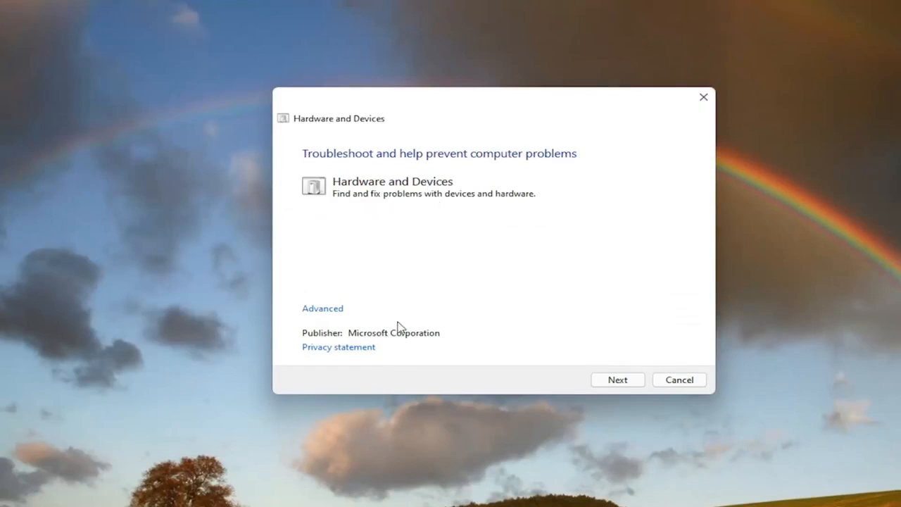
- Run the hardware scan with Apply repairs automatically enabled under Advanced
click(322, 308)
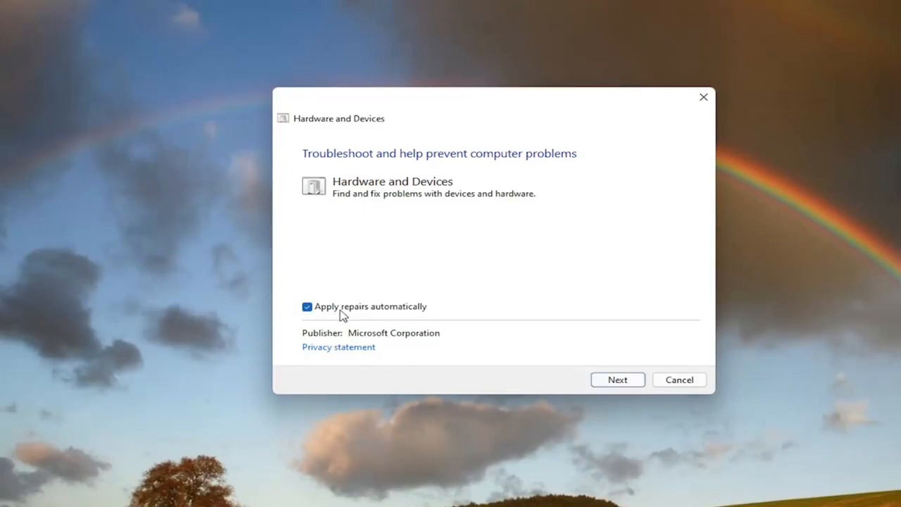
mouse_move(411, 312)
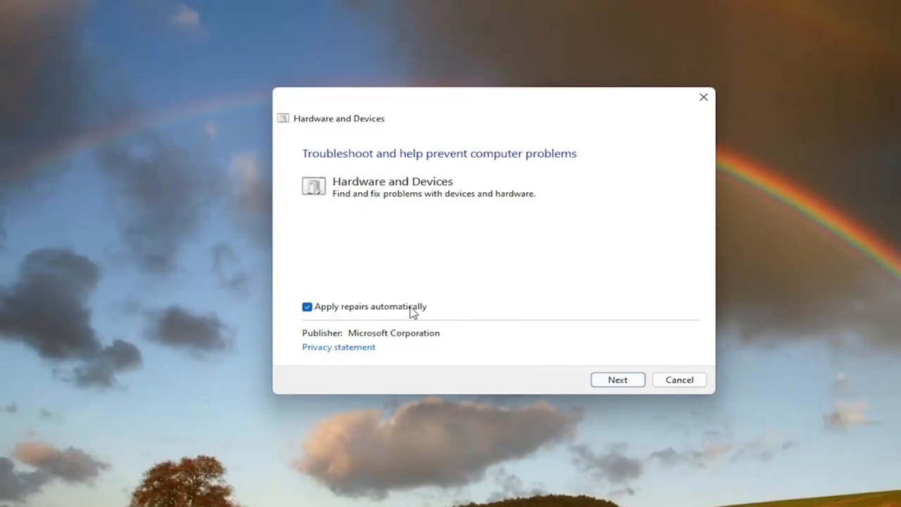
click(616, 379)
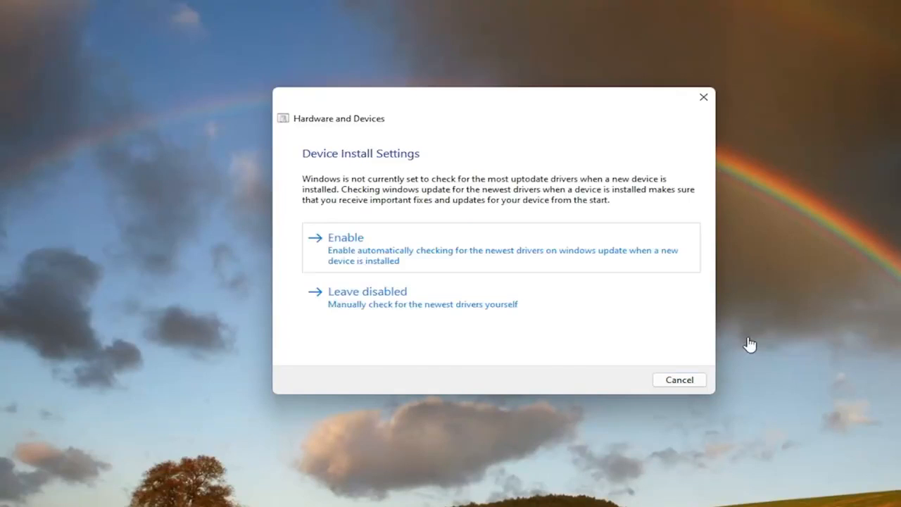
mouse_move(385, 262)
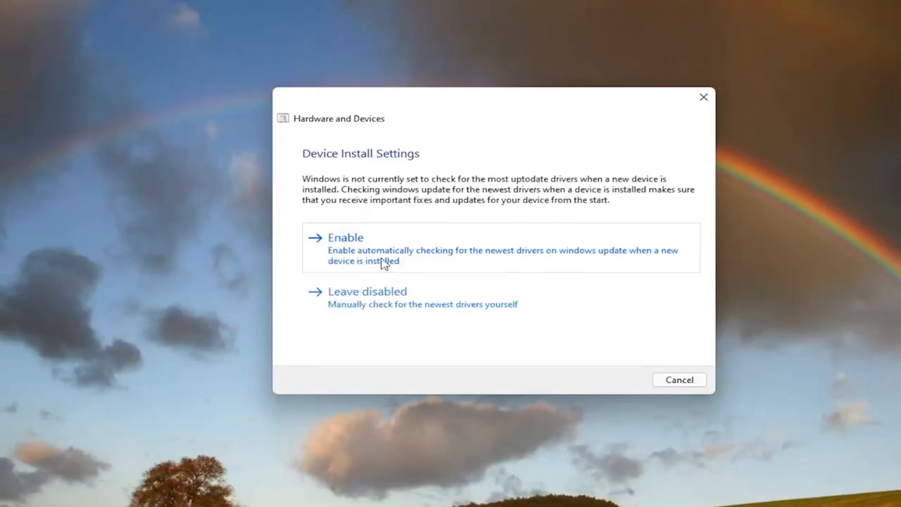
- Enable automatic driver checks, close the finished troubleshooter, and open the Start quick menu's shutdown options
click(346, 238)
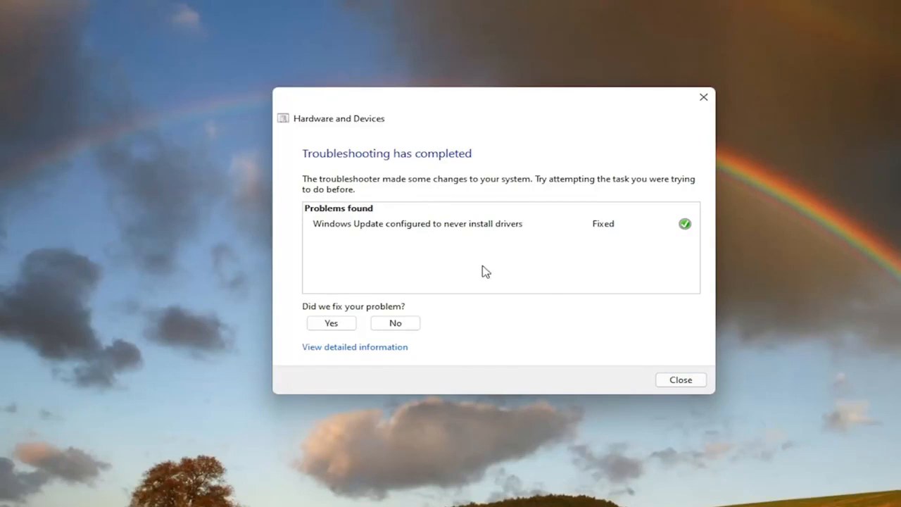
click(679, 380)
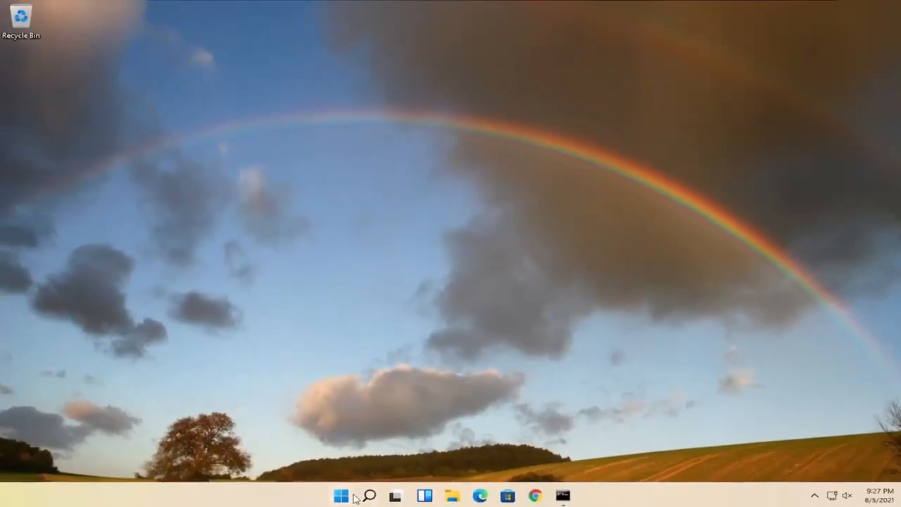
right_click(341, 496)
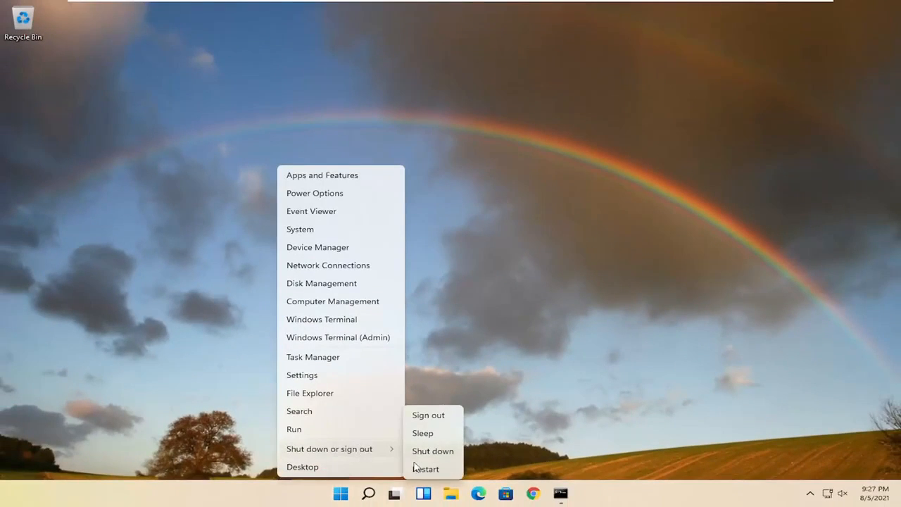